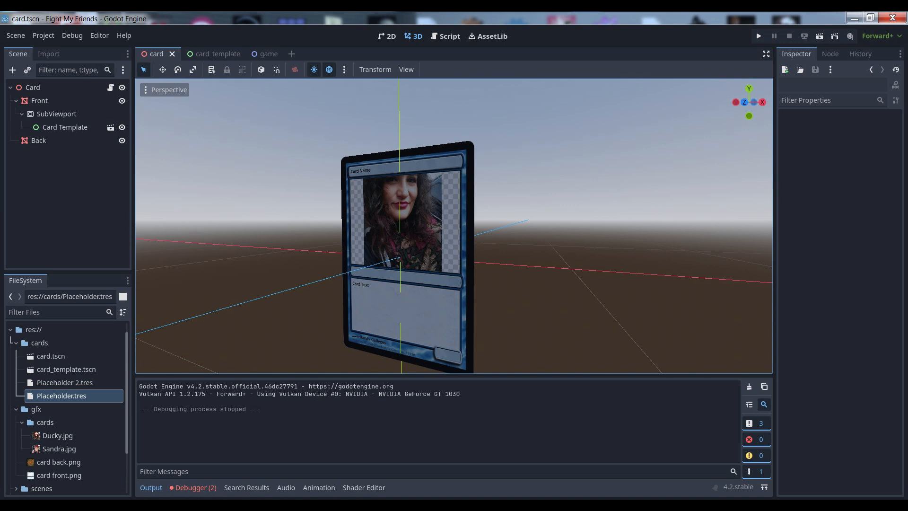
Step: Switch to the card_template scene showing name, art, type and ability fields
click(217, 54)
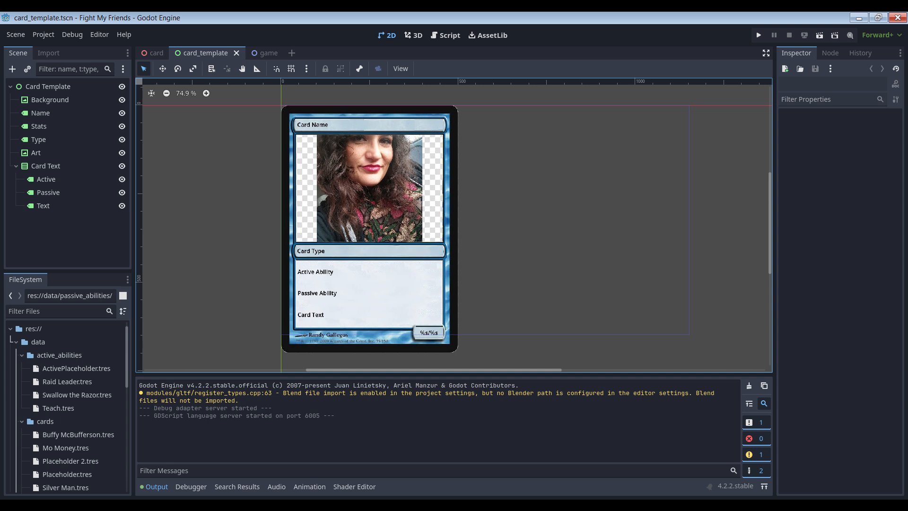
Step: Open Project Settings Autoload listing TextureCache and CardSpawner as global scripts
click(156, 53)
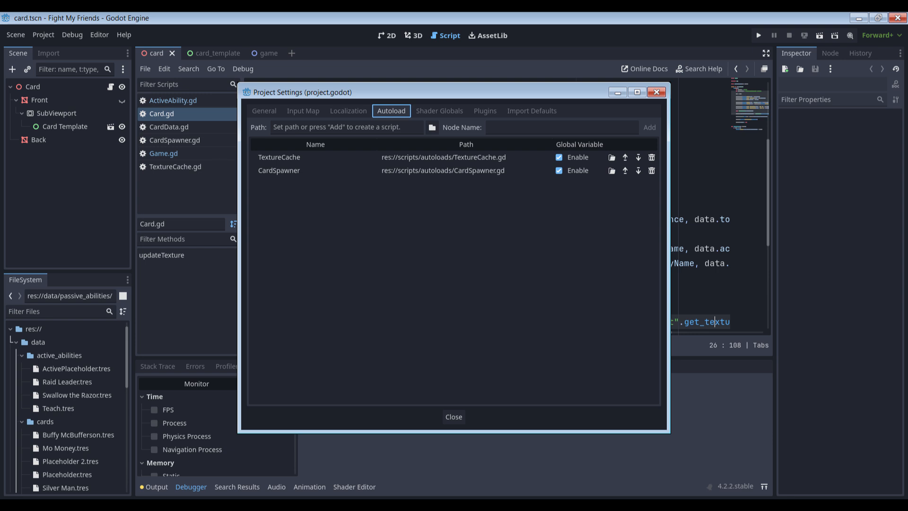
Step: Close Project Settings to return to the CardSpawner script
click(454, 417)
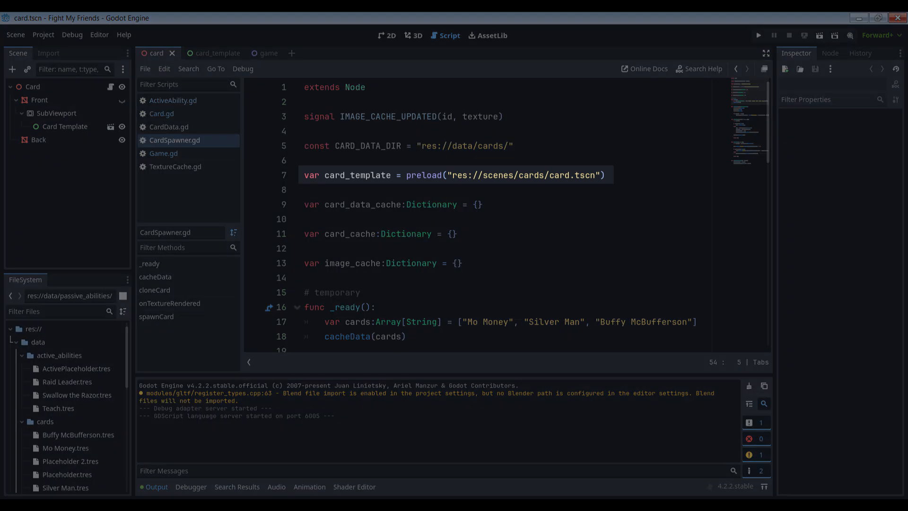
scroll(down, 3)
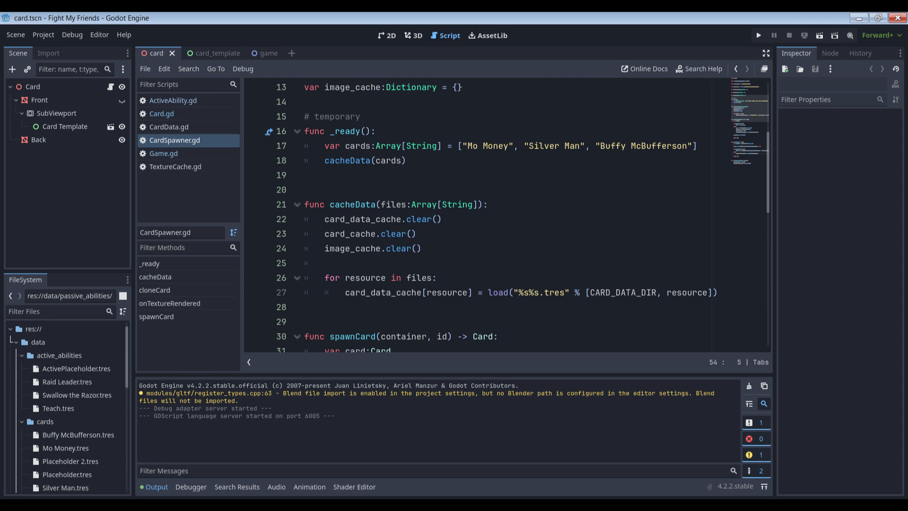
scroll(down, 3)
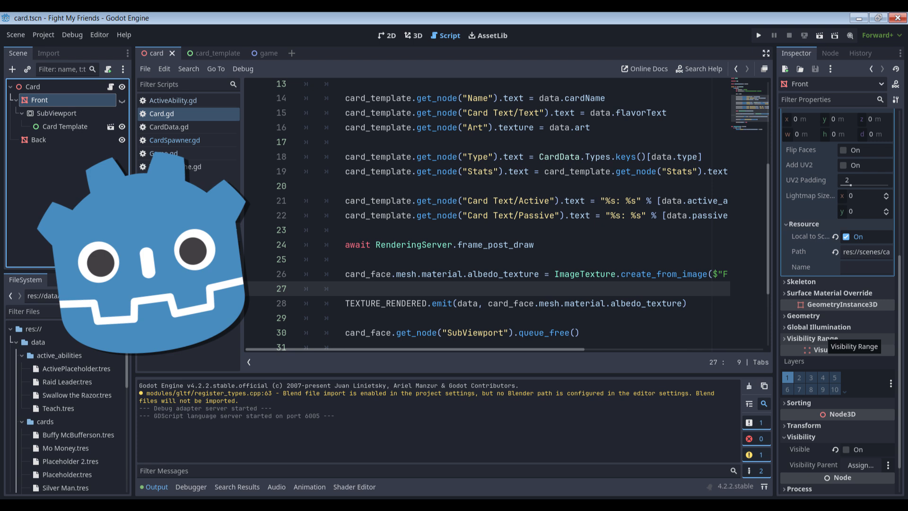
Step: Show CardSpawner.gd's cloneCard and onTextureRendered functions reusing cached images
click(174, 140)
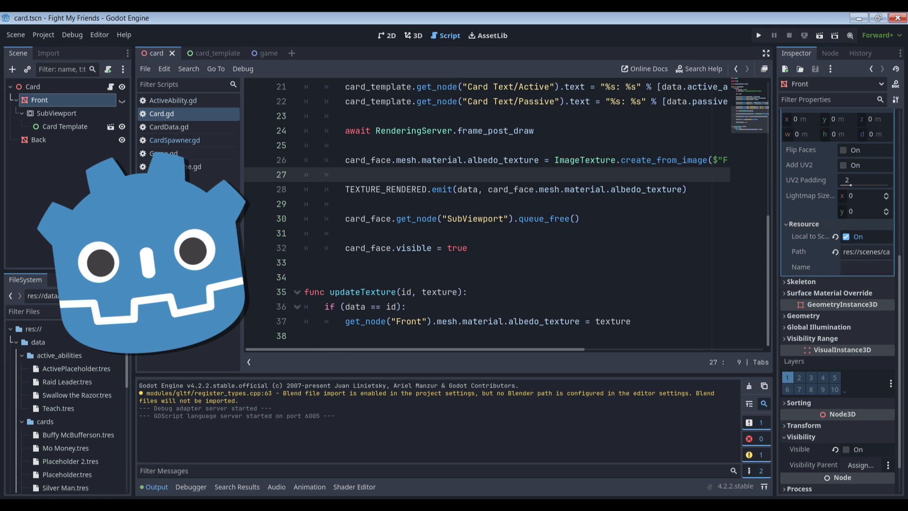
click(174, 140)
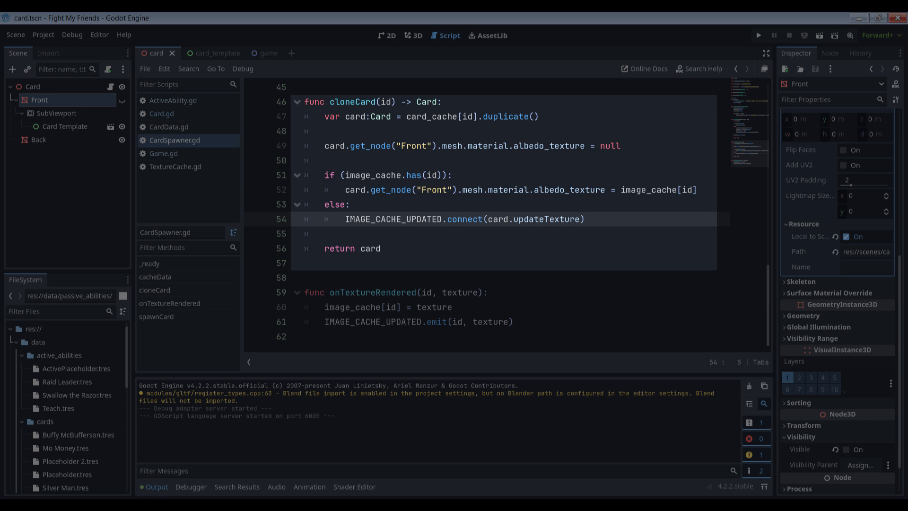
Step: Switch to the game scene whose script spawns two Silver Man cards and Mo Money
click(263, 53)
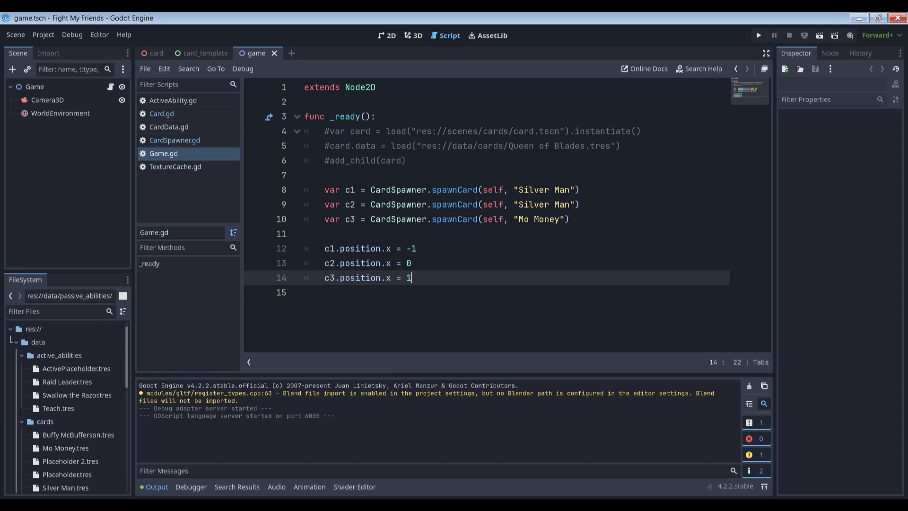
Step: Run the project to display the three spawned cards side by side
click(758, 35)
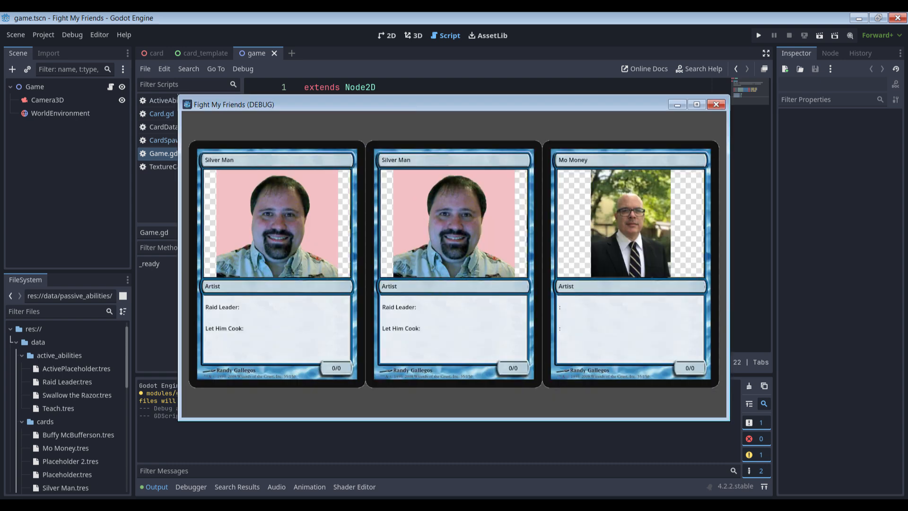